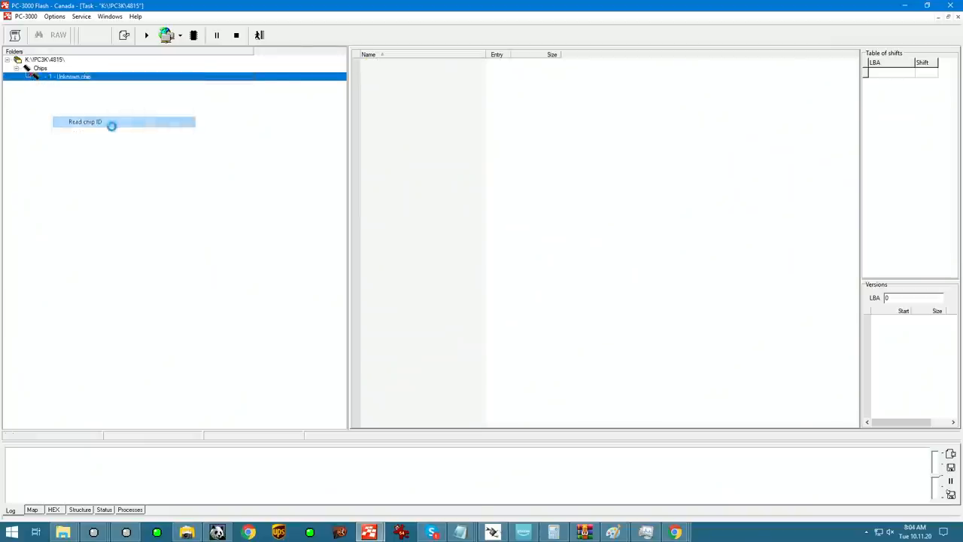
# - Read the unknown chip's ID after setting the SPIDER BOARD pin map, identifying SDIN5C2_32G
pyautogui.click(84, 121)
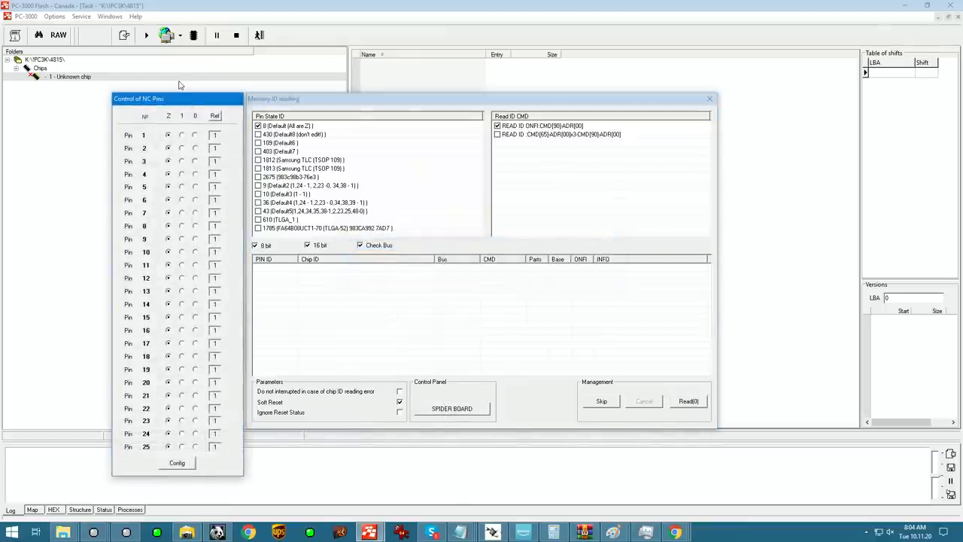
pyautogui.click(451, 408)
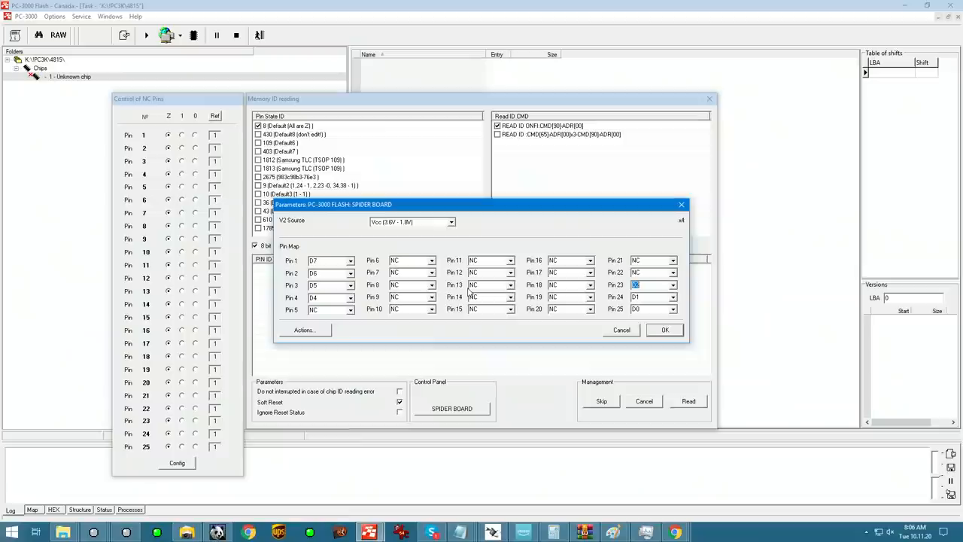
pyautogui.moveTo(601, 322)
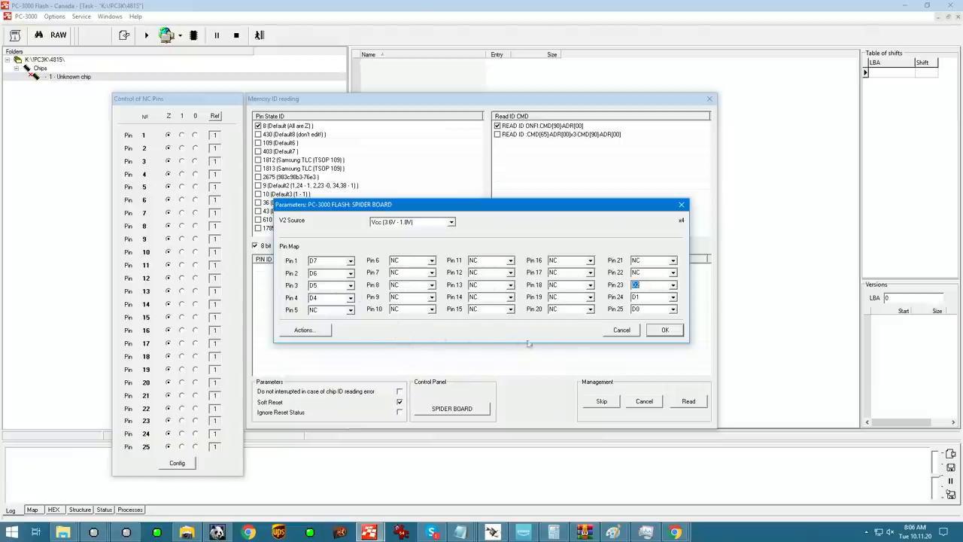
pyautogui.click(664, 329)
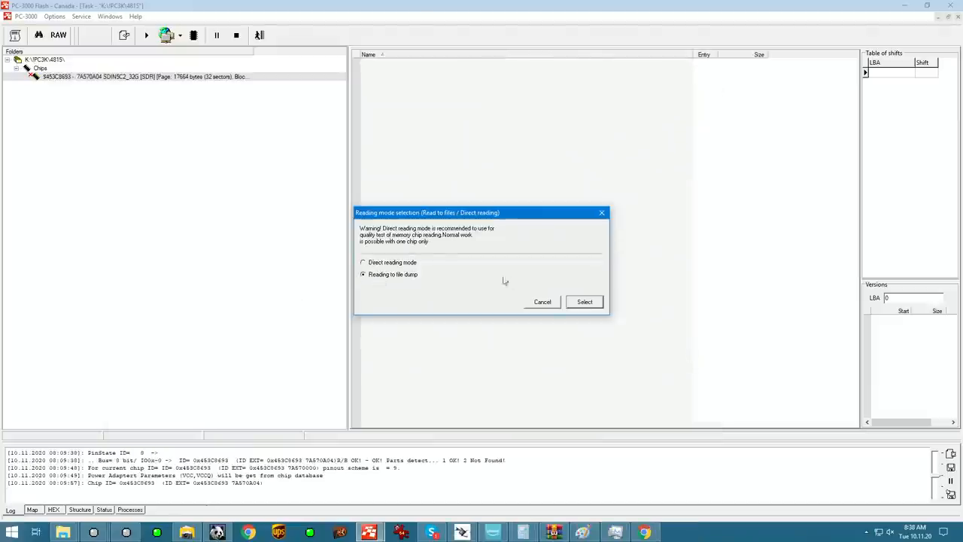
# - Read the whole chip to a file dump at Default (Optimal) speed
pyautogui.click(584, 301)
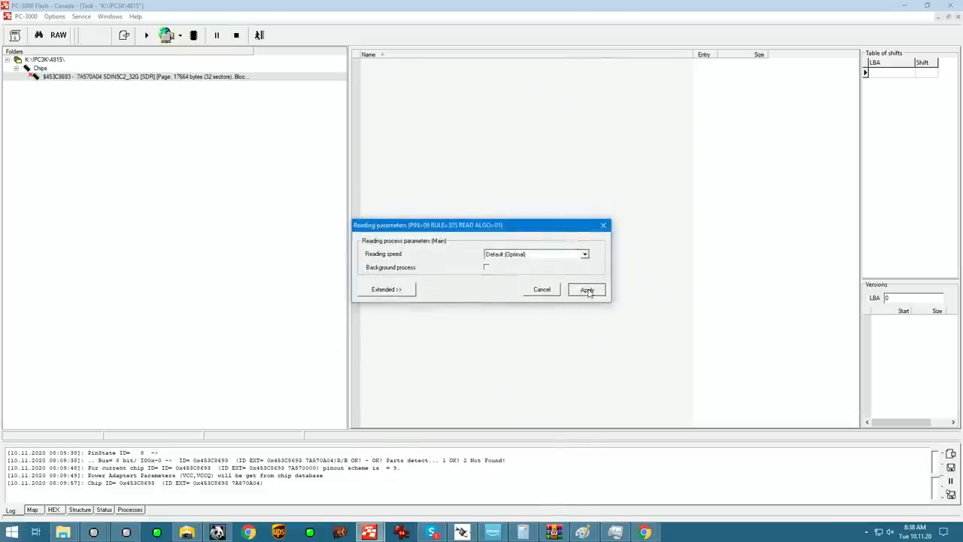
pyautogui.click(585, 290)
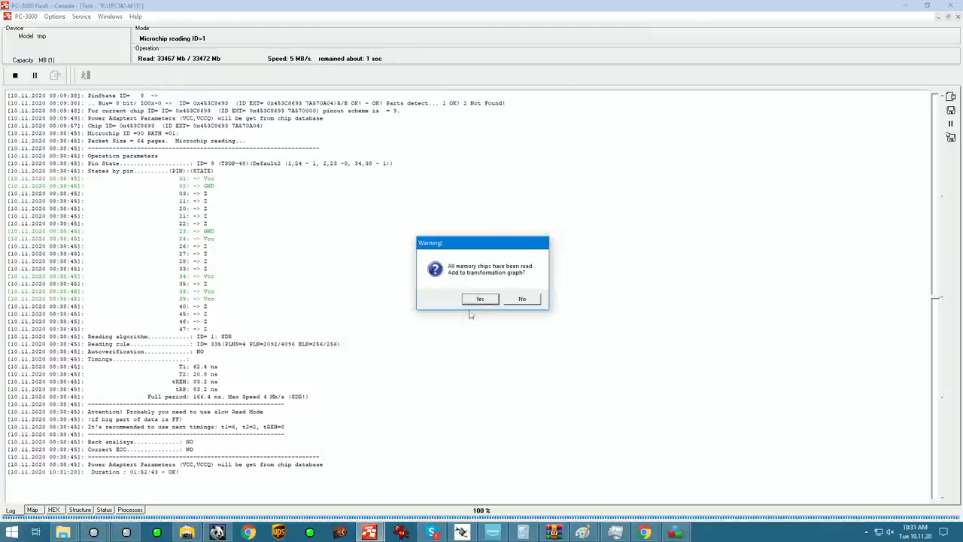
pyautogui.click(522, 299)
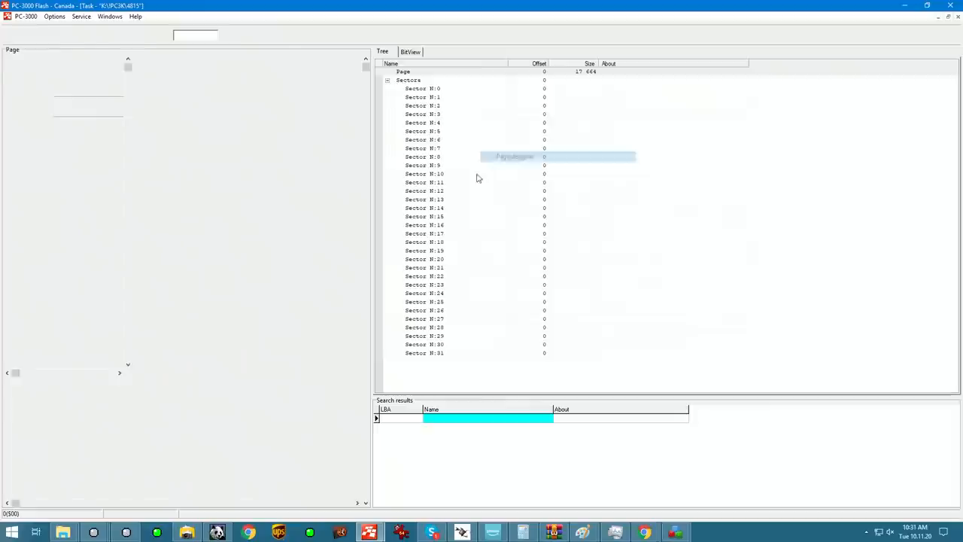
# - Show the dump's first page in BitView and bring up its page actions
pyautogui.click(410, 52)
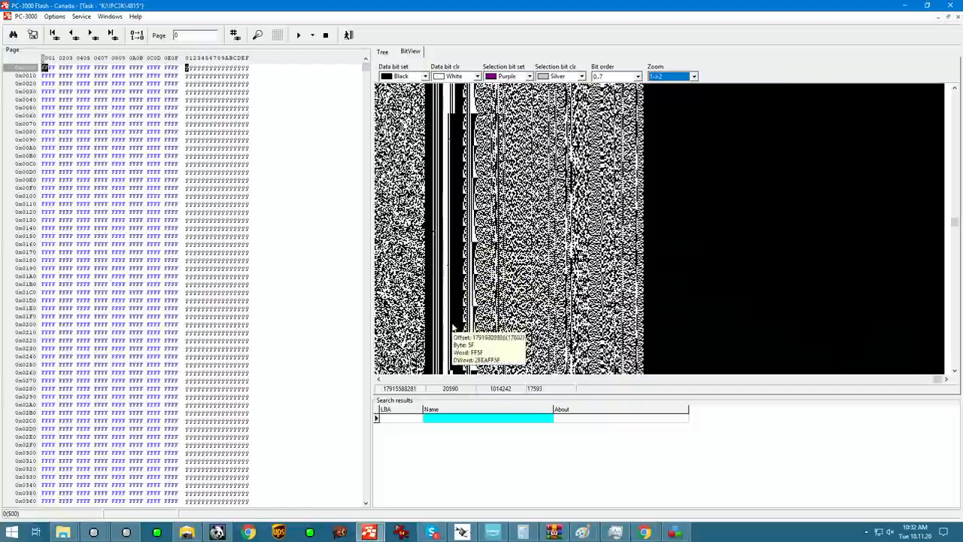
pyautogui.moveTo(452, 331)
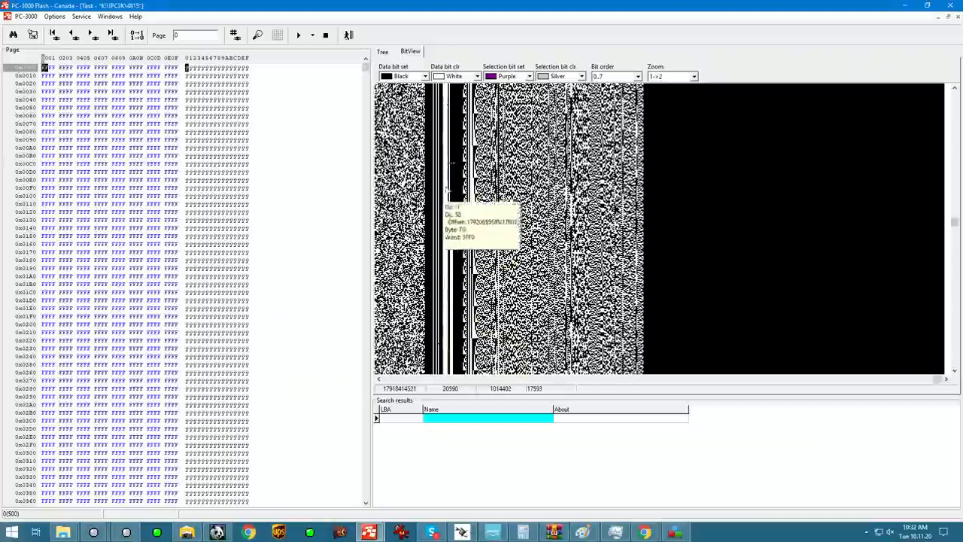
pyautogui.rightClick(481, 62)
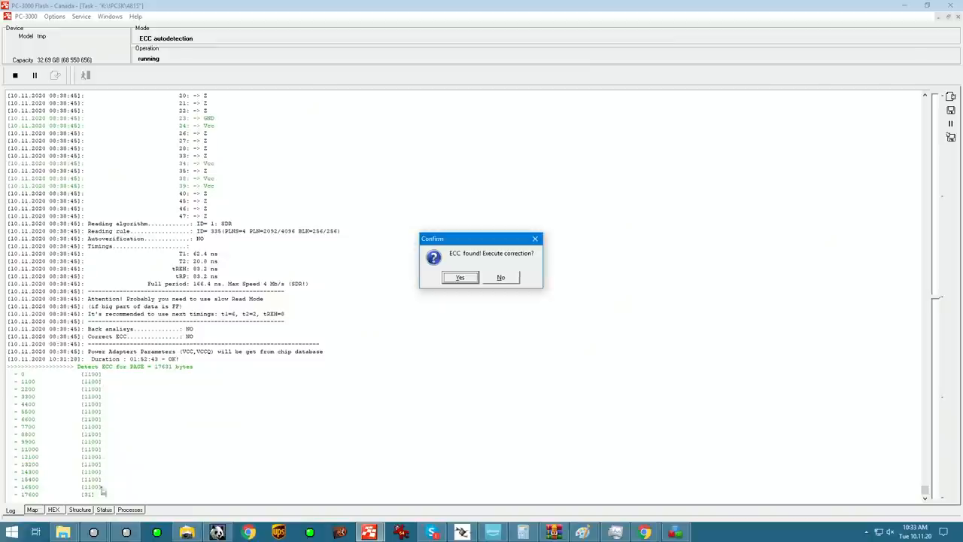
pyautogui.moveTo(106, 446)
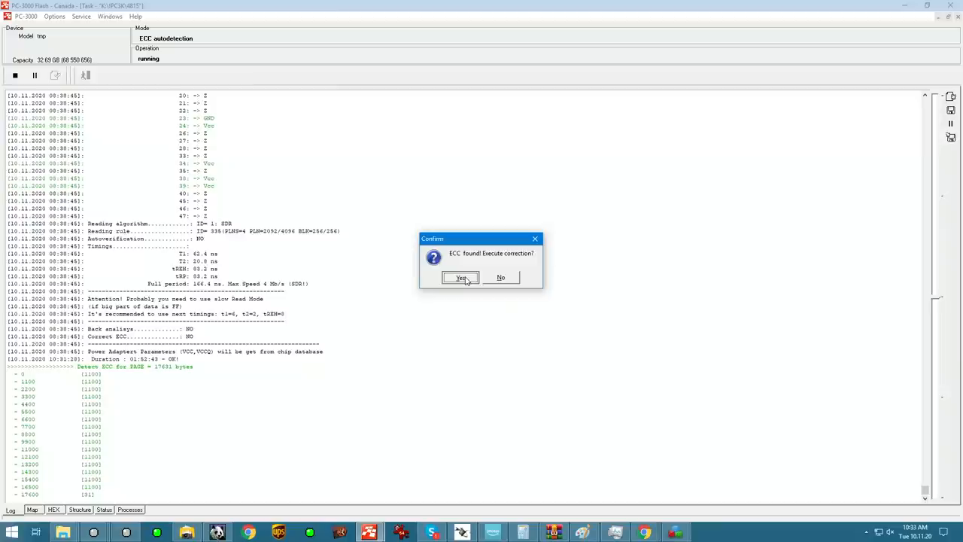
# - Run ECC correction on the dump with the autodetected error-correction codes
pyautogui.click(462, 277)
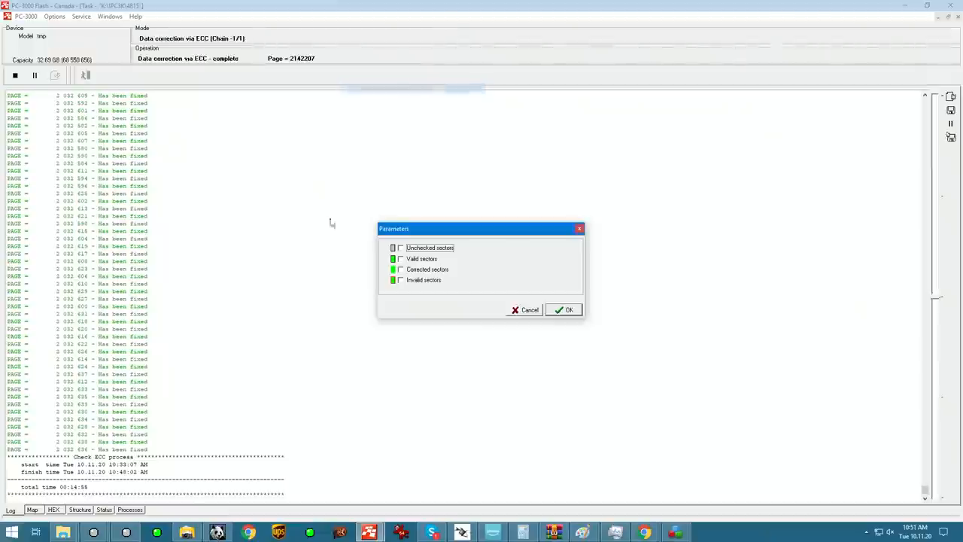
# - Build the ECC submap, then reread uncorrectable pages for all variants with default passes
pyautogui.click(563, 309)
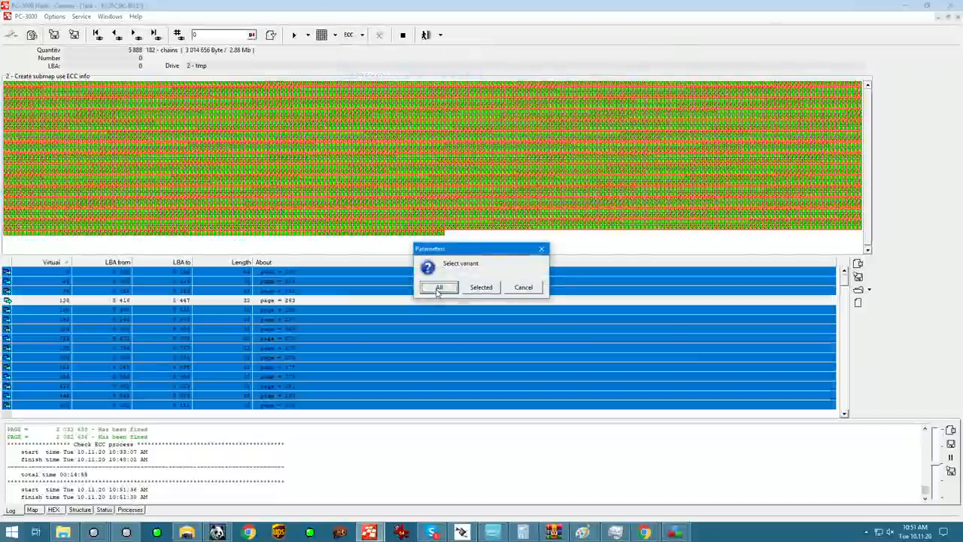
pyautogui.click(440, 287)
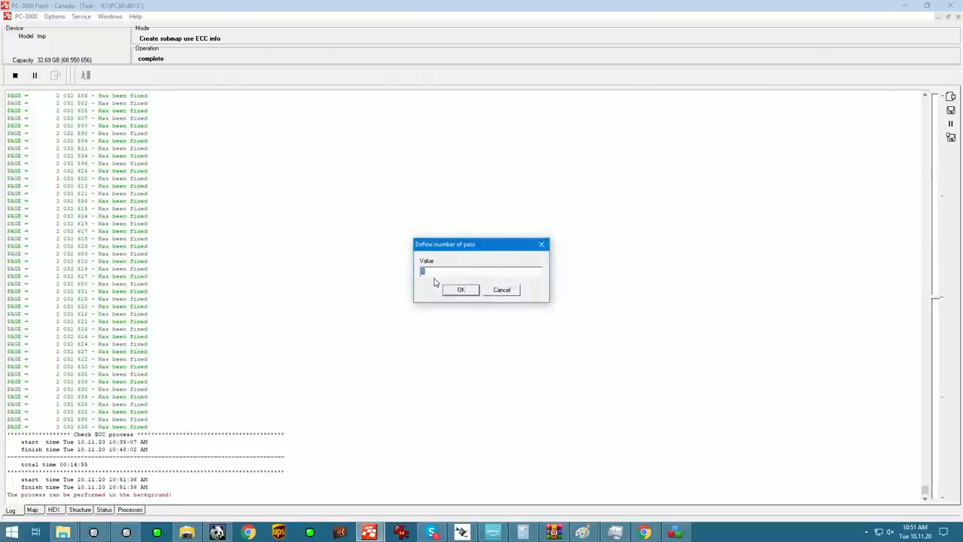
pyautogui.click(460, 290)
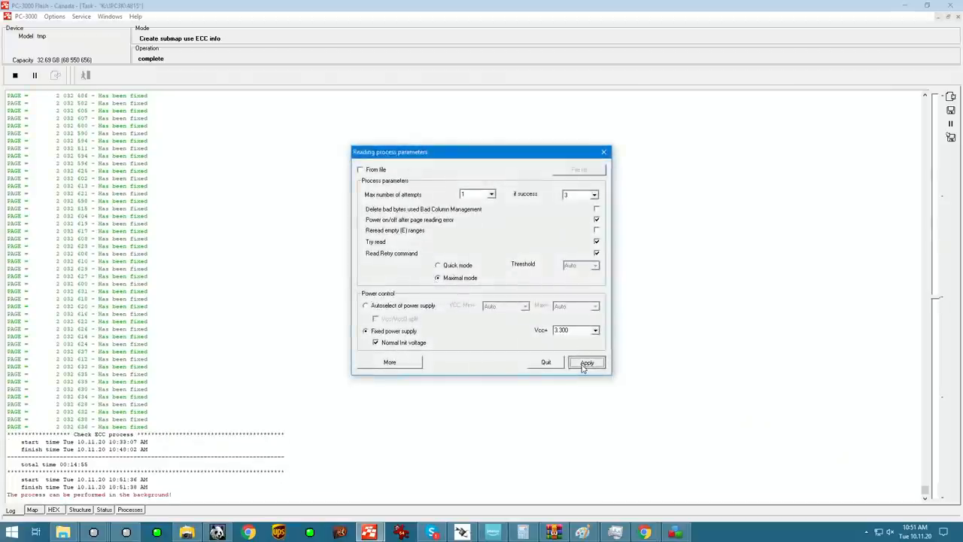
pyautogui.click(587, 362)
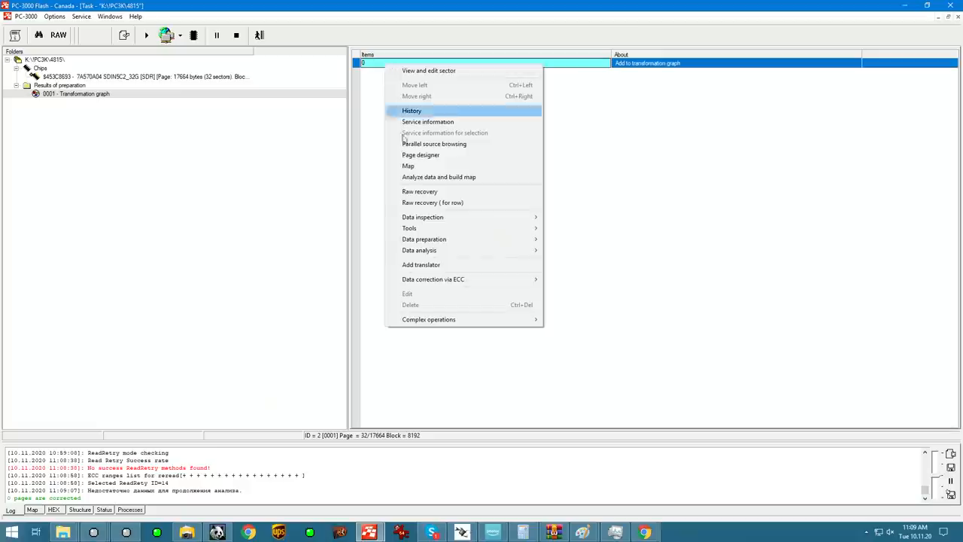
pyautogui.moveTo(426, 191)
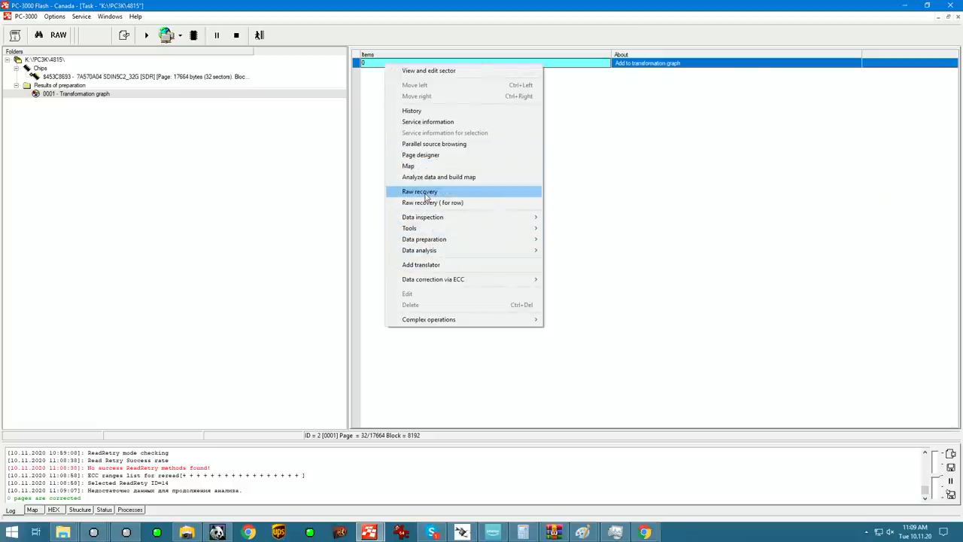
# - Show the Data inspection submenu for the transformation graph item
pyautogui.click(419, 191)
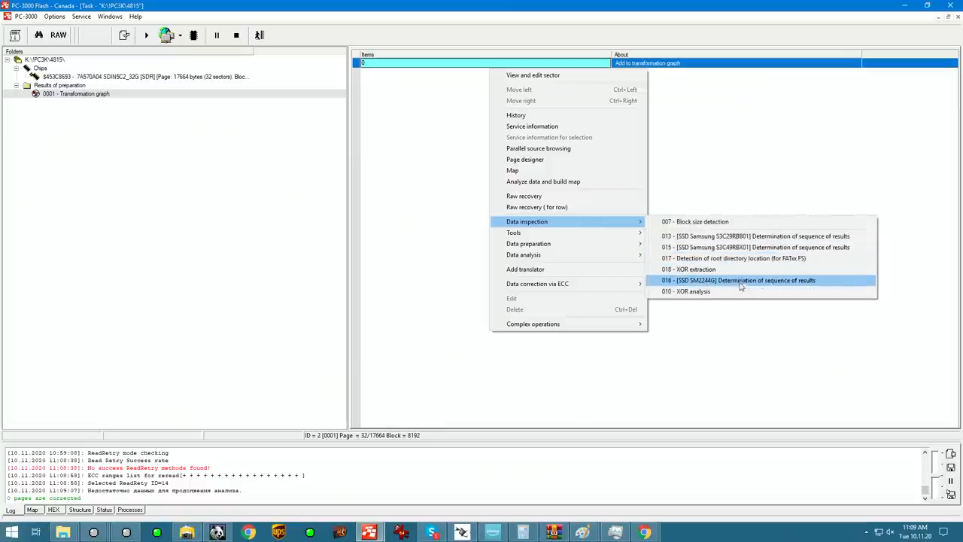
pyautogui.moveTo(740, 291)
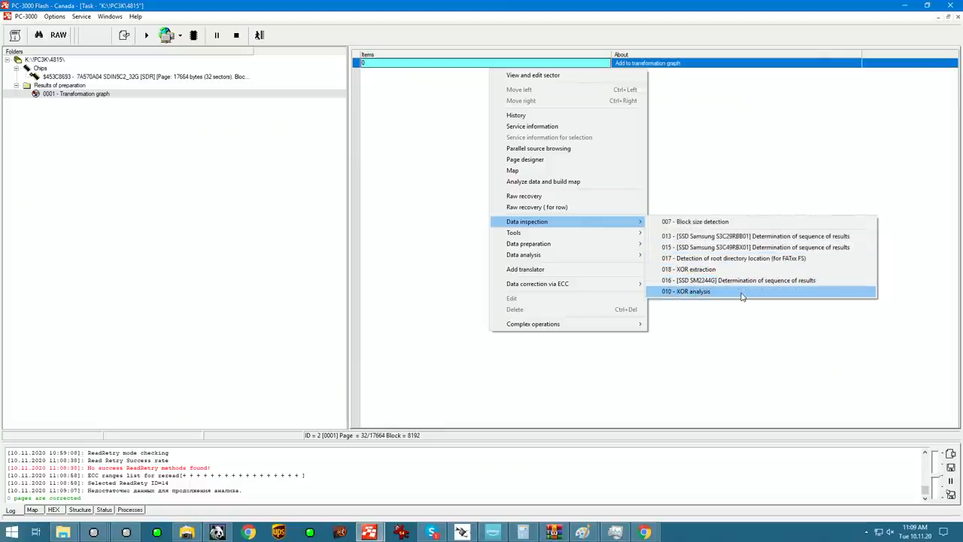
# - Run XOR analysis, then apply XOR 1468 with its 1100x16+31 page transformation
pyautogui.click(685, 292)
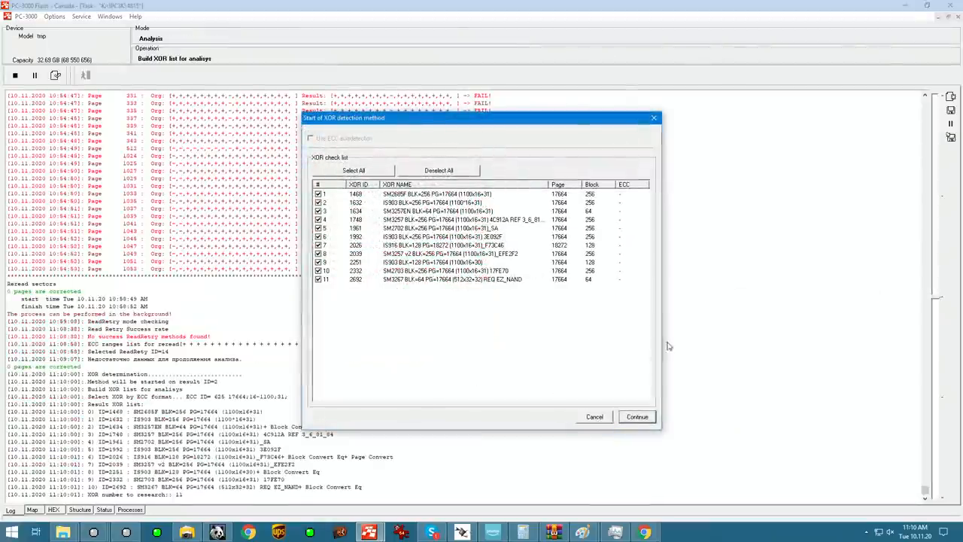
pyautogui.click(636, 416)
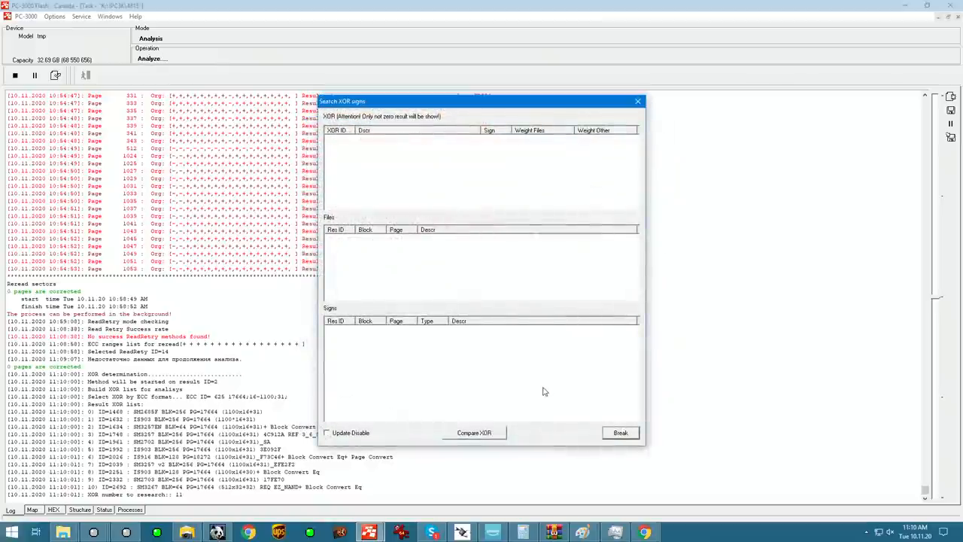
pyautogui.click(473, 432)
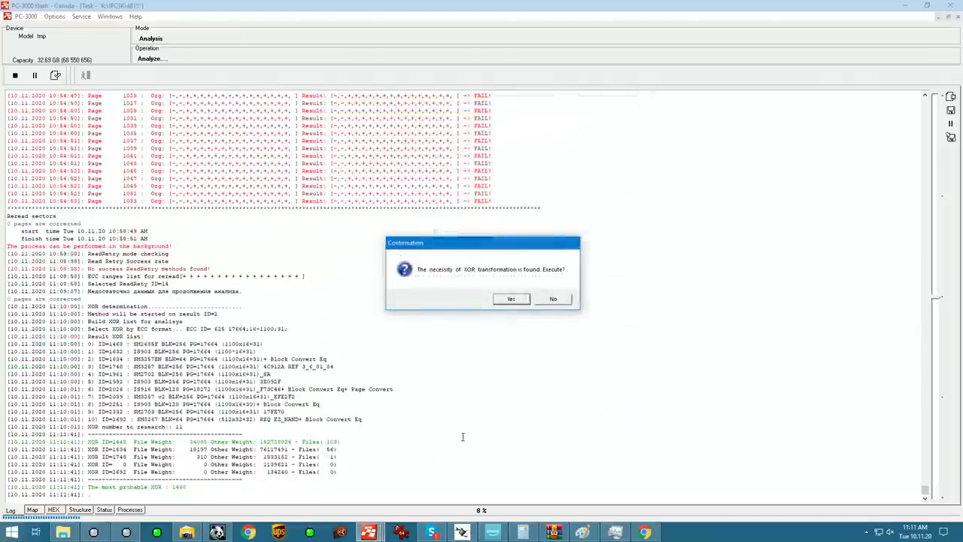
pyautogui.click(510, 298)
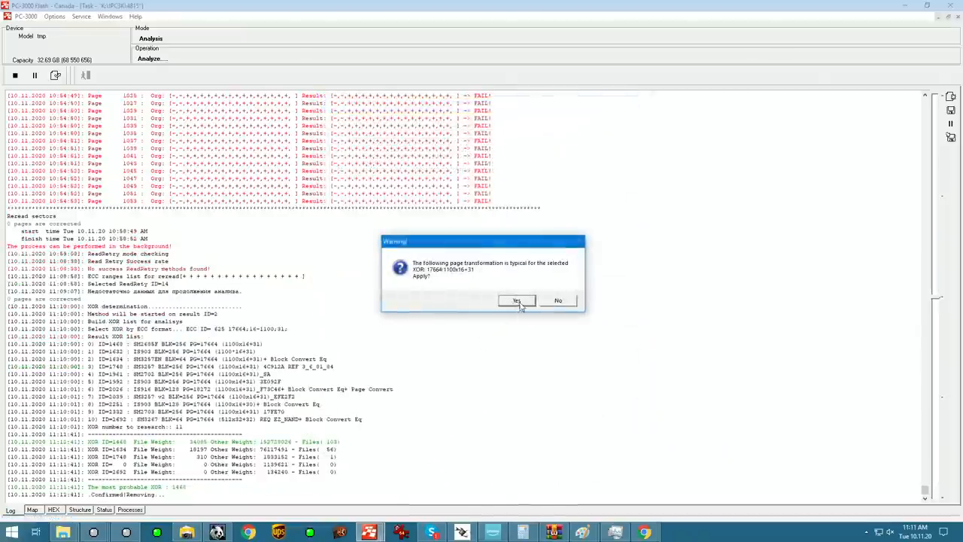
pyautogui.click(516, 300)
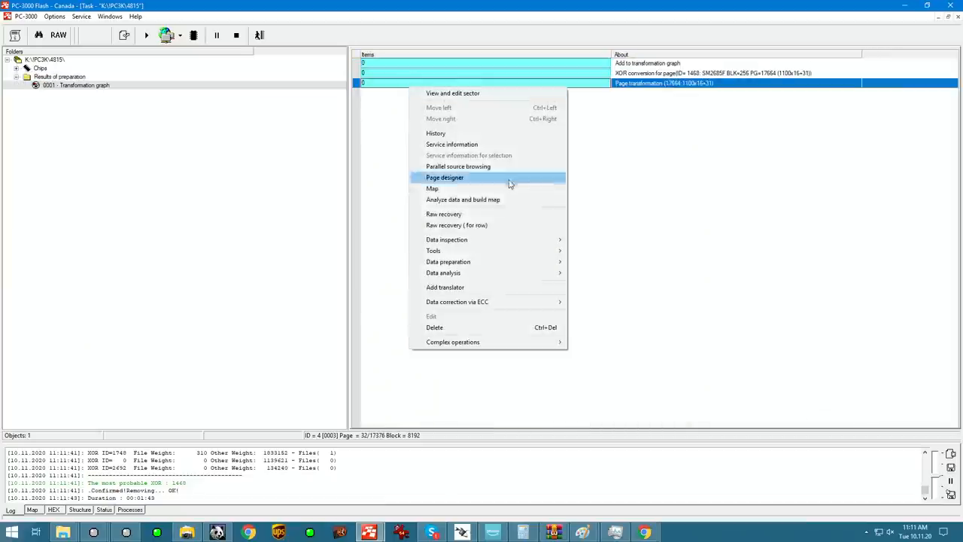
# - Run raw recovery on the transformed data and open a recovered JPEG to check it
pyautogui.click(444, 176)
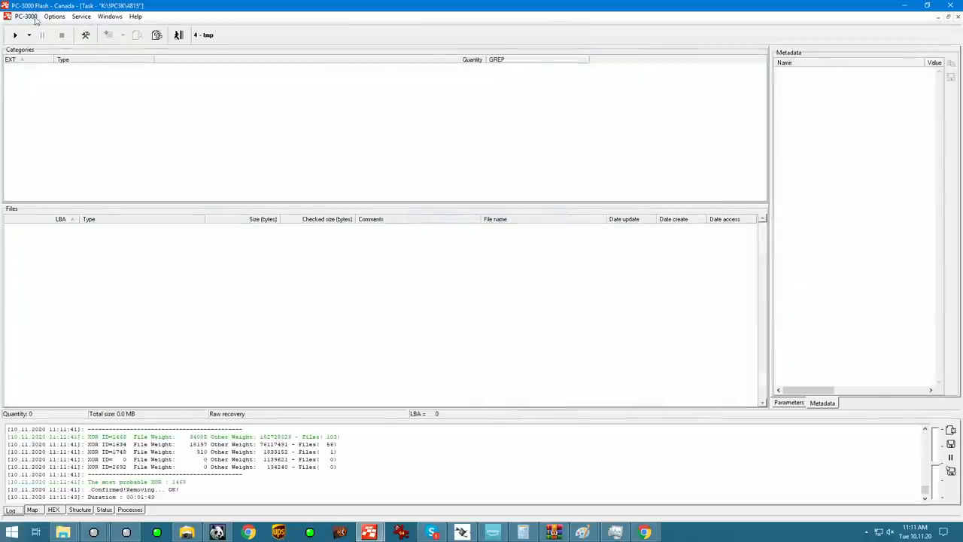
pyautogui.click(15, 35)
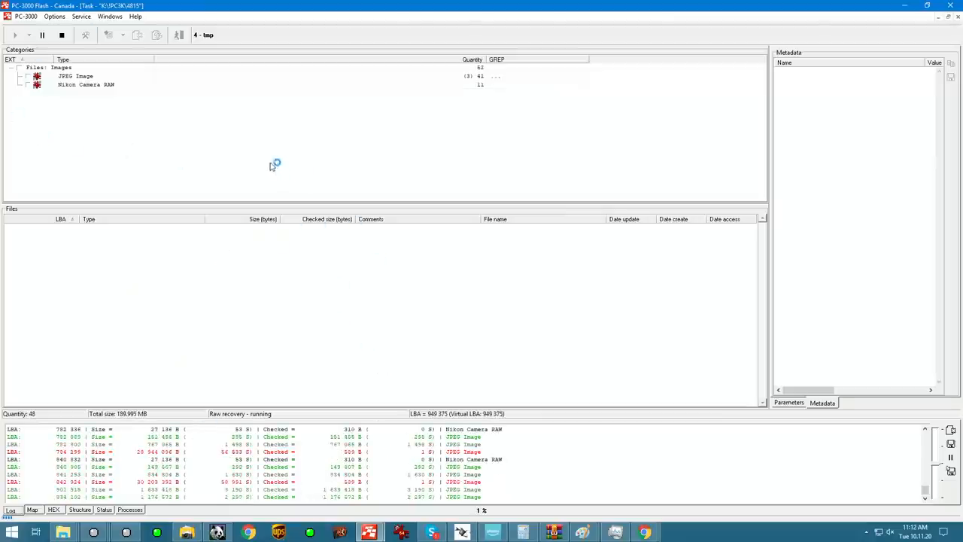
pyautogui.moveTo(73, 143)
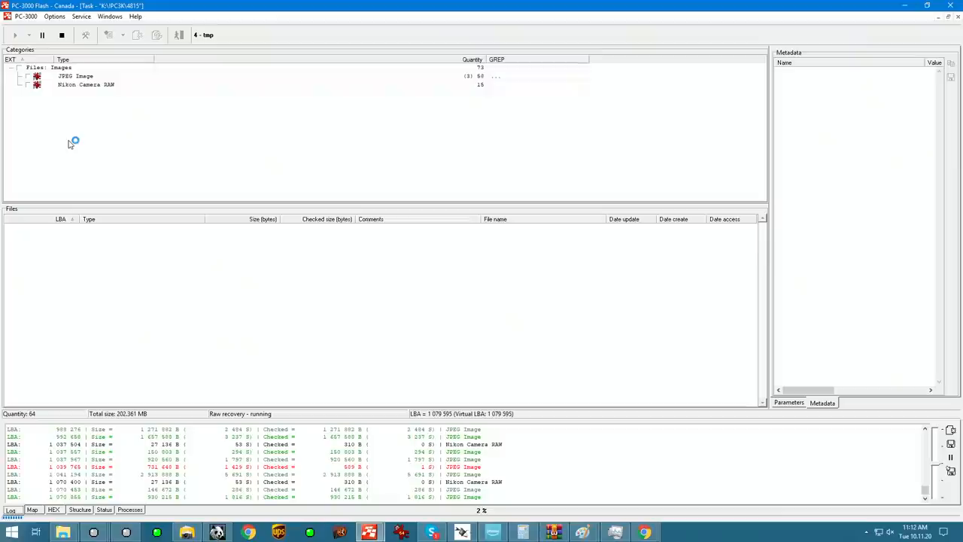
pyautogui.rightClick(139, 227)
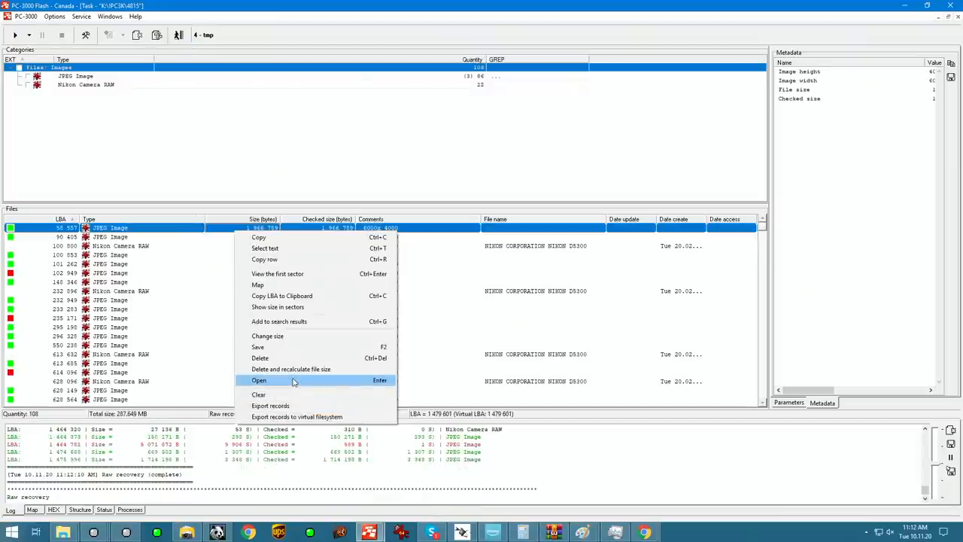
pyautogui.click(258, 380)
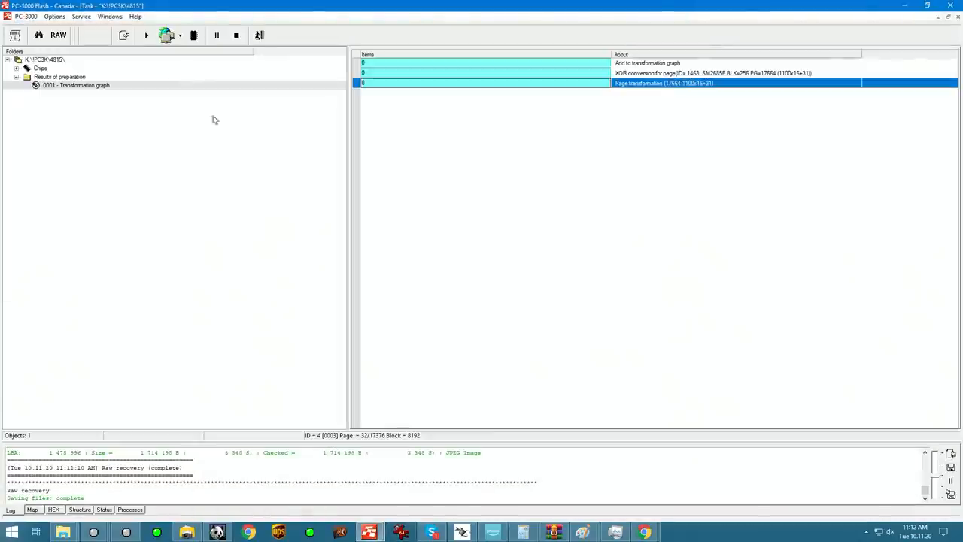
# - Apply the Translator SM2685F and delete its failed result
pyautogui.rightClick(662, 83)
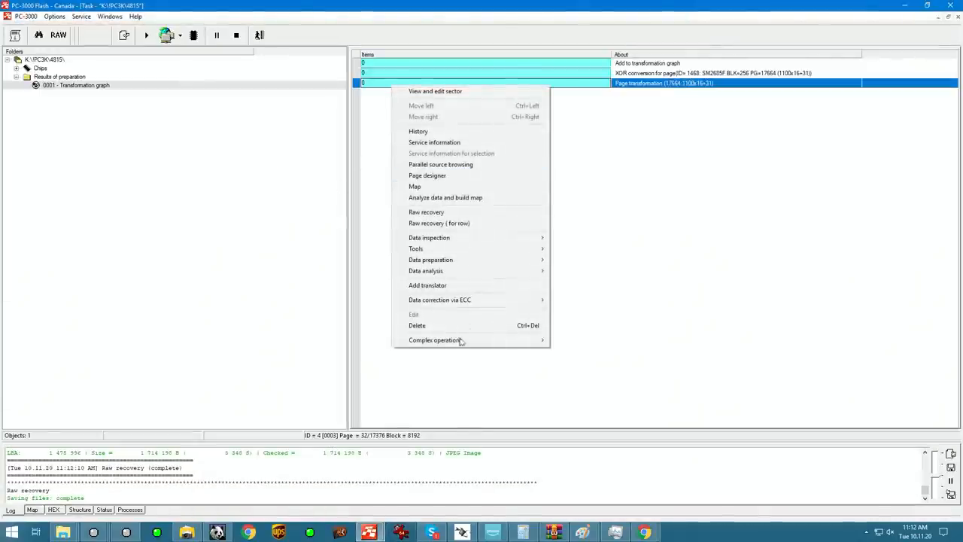
pyautogui.moveTo(426, 270)
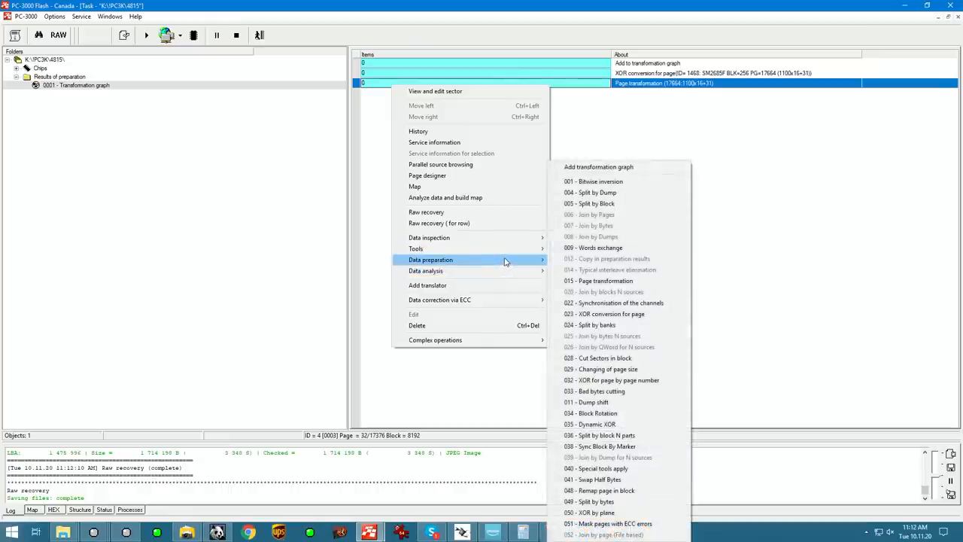
pyautogui.moveTo(426, 270)
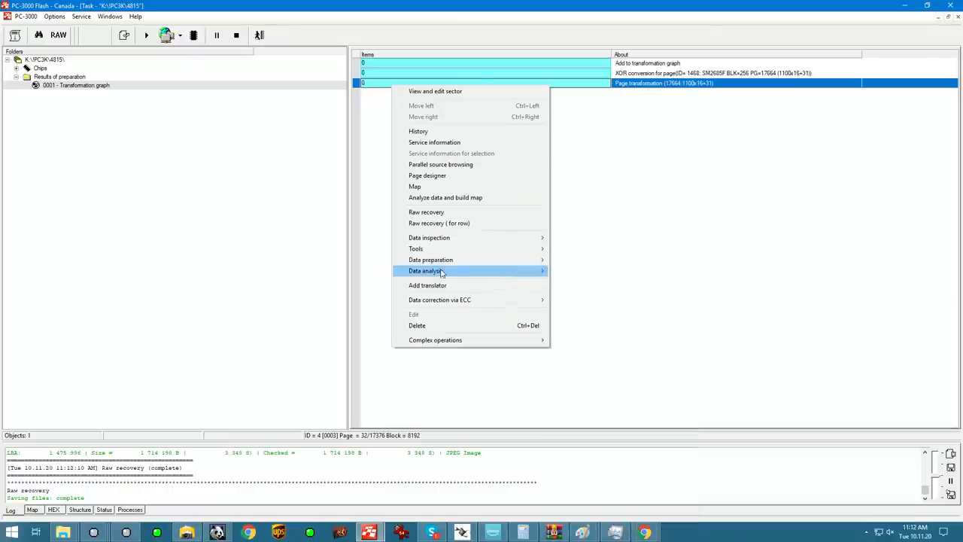
pyautogui.moveTo(576, 344)
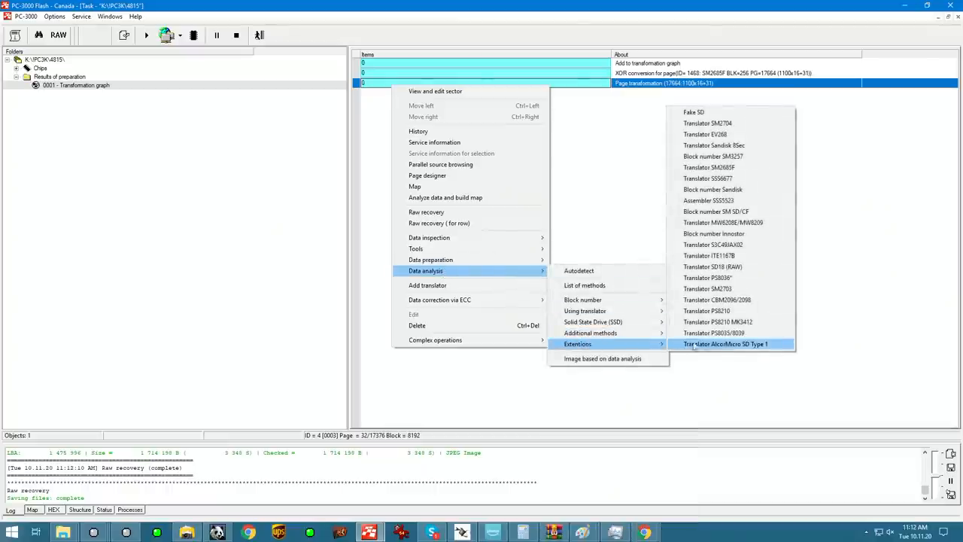
pyautogui.moveTo(756, 289)
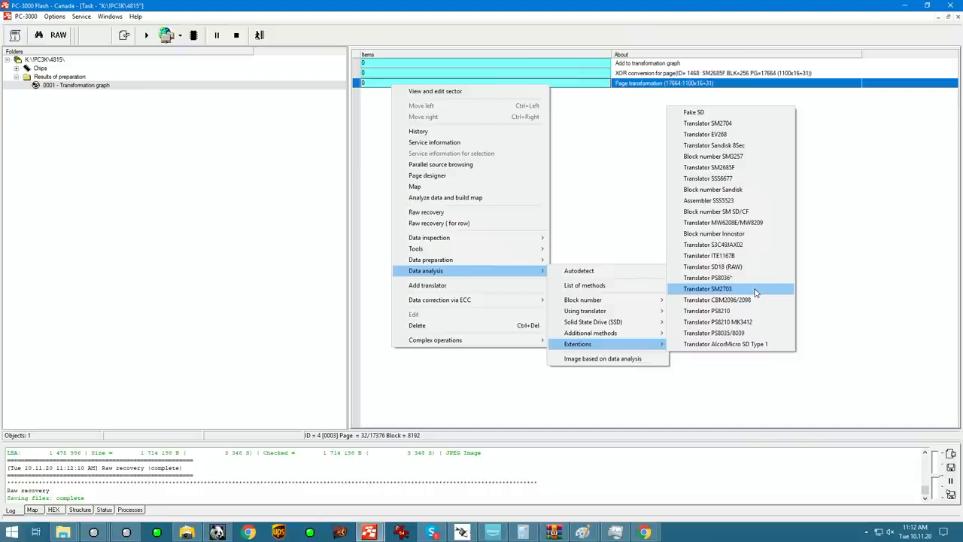
pyautogui.moveTo(758, 183)
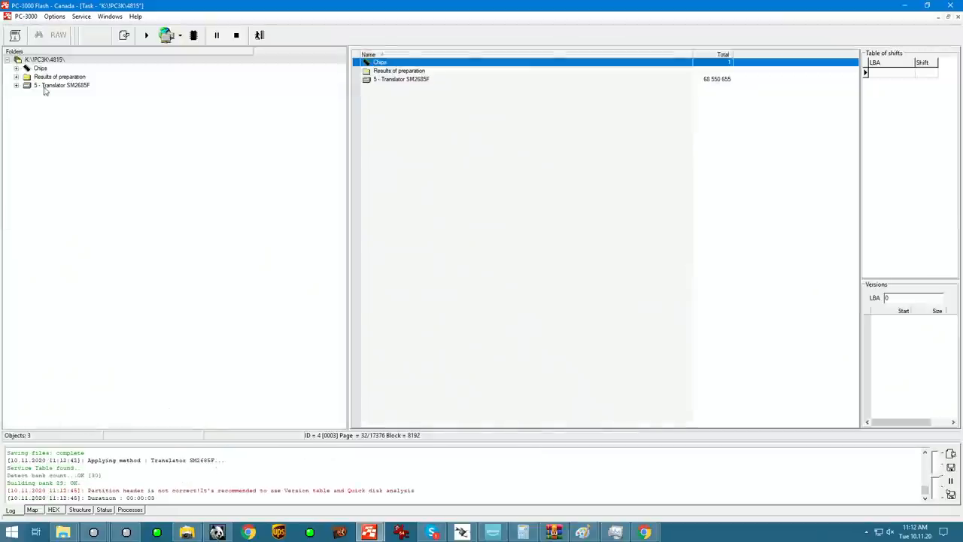
pyautogui.click(64, 85)
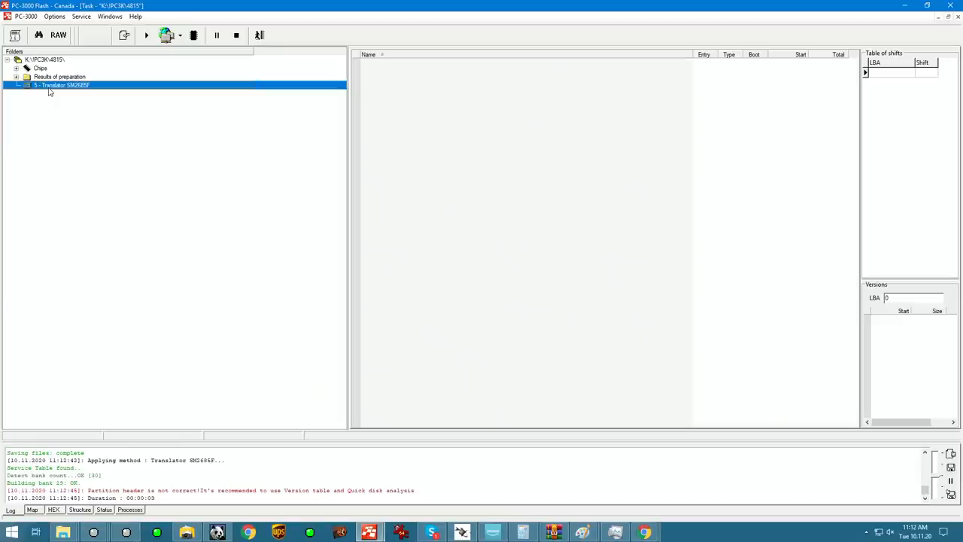
pyautogui.rightClick(62, 85)
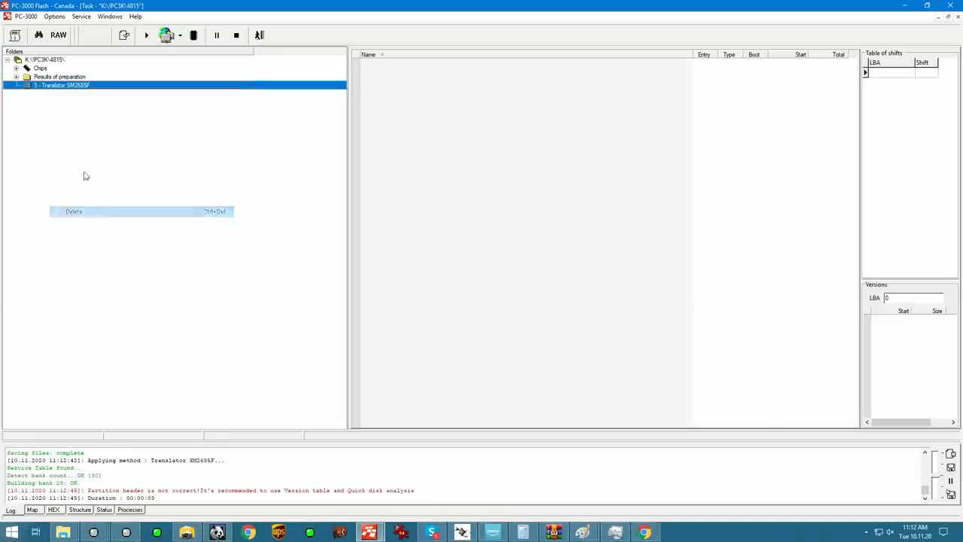
pyautogui.rightClick(40, 68)
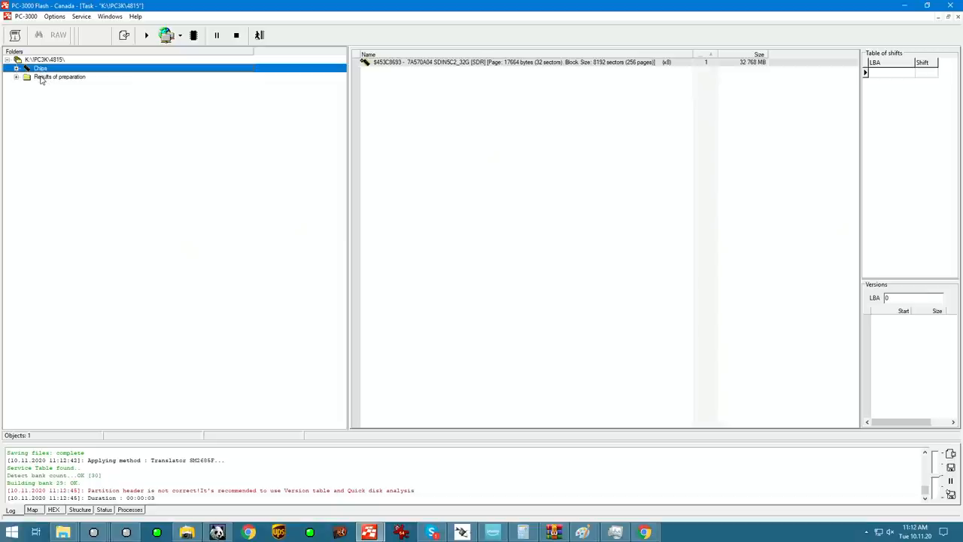
# - Apply the Block number SM SD/CF method with the SM2685F controller to the page transformation
pyautogui.rightClick(68, 84)
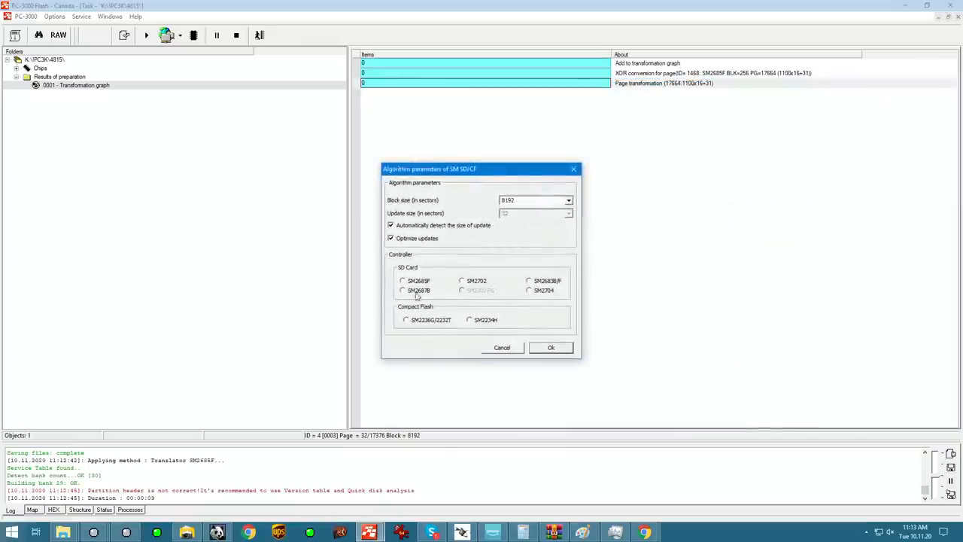
pyautogui.click(402, 280)
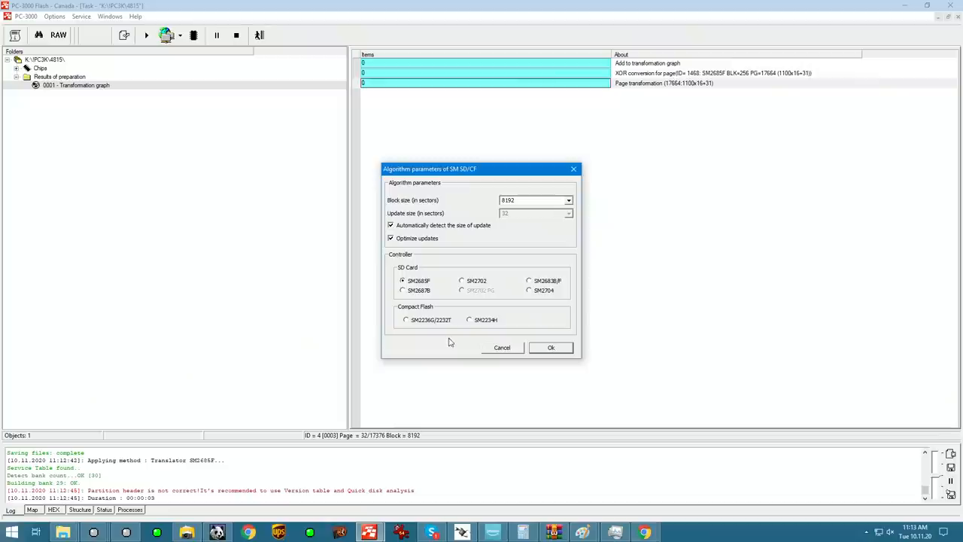
pyautogui.click(551, 347)
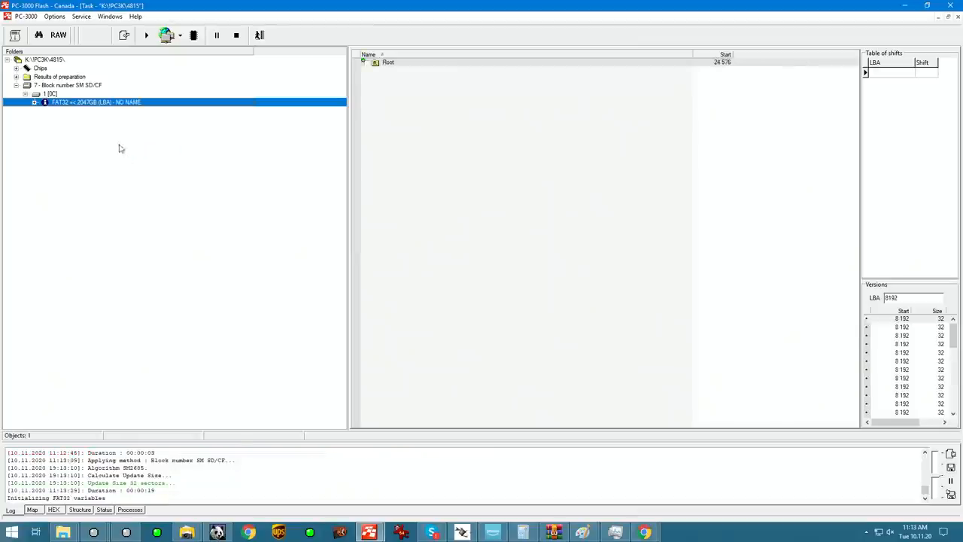
# - Run version matching from Root, then browse DCIM's 101D5300 and 100D5300 folders (999 files, 22.78 GB)
pyautogui.click(35, 102)
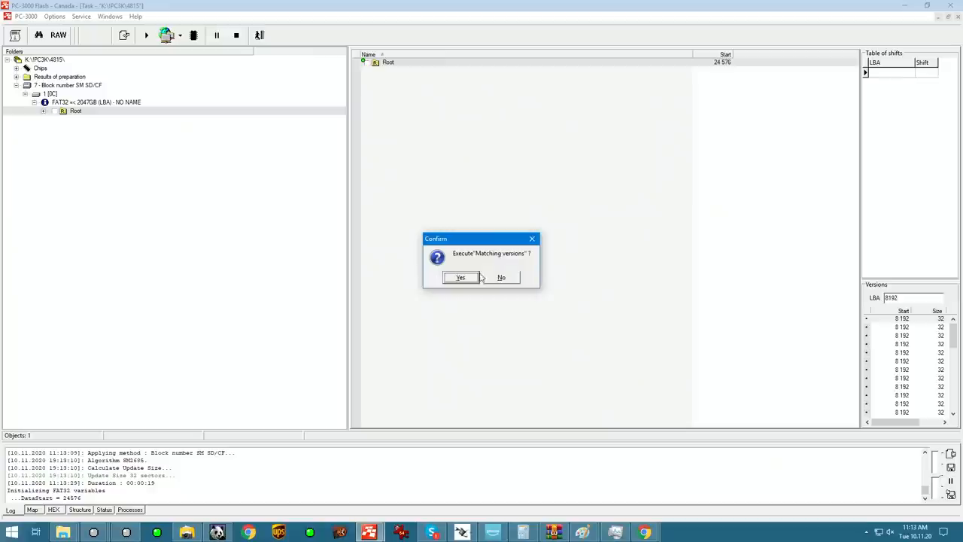
pyautogui.click(460, 277)
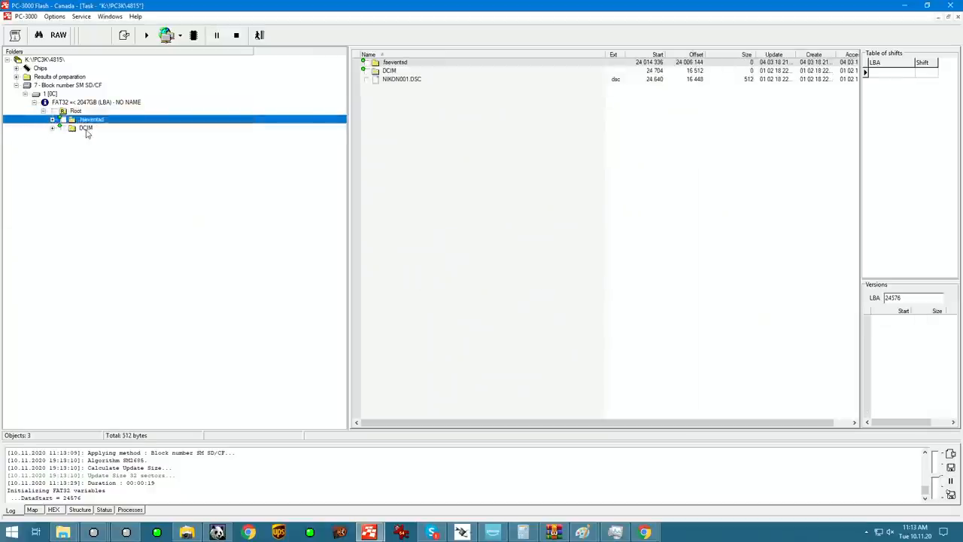
pyautogui.click(86, 127)
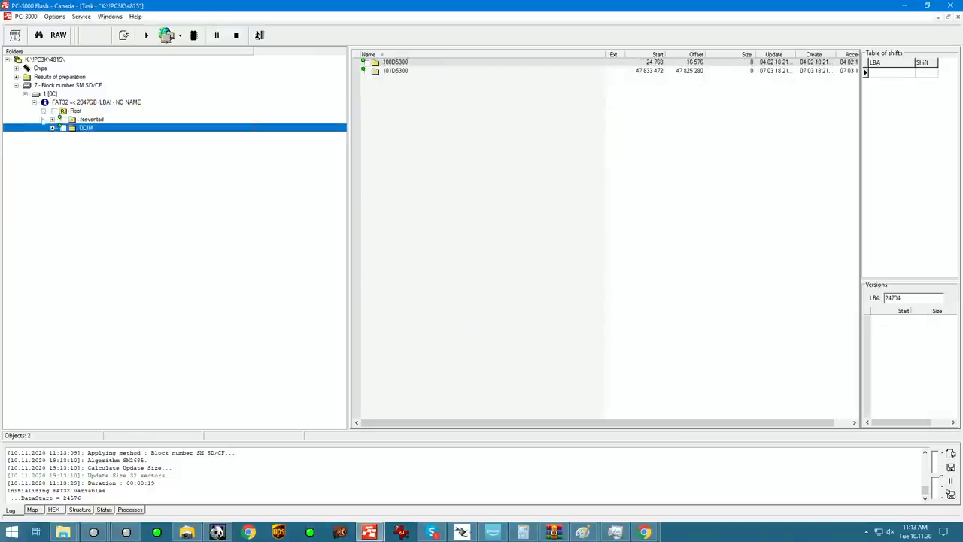
pyautogui.click(52, 136)
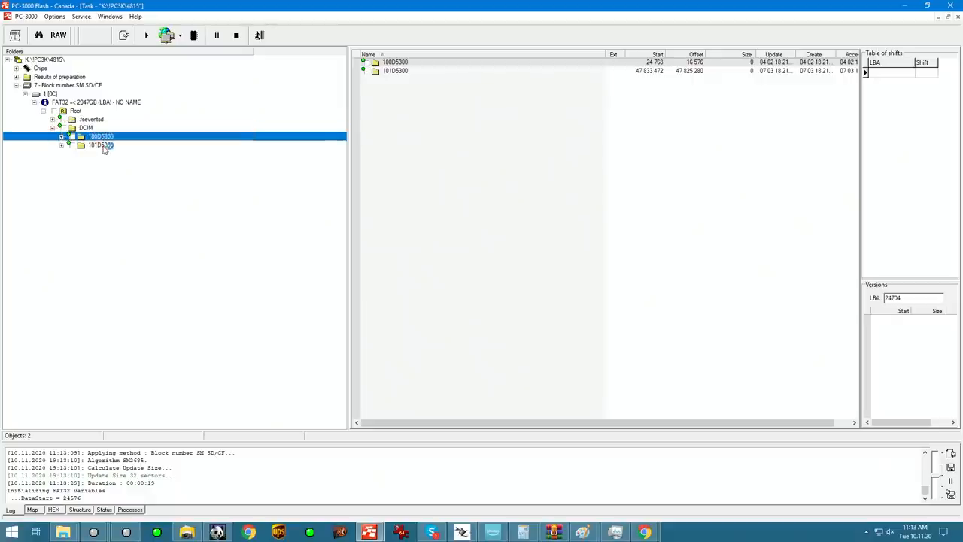
pyautogui.click(100, 145)
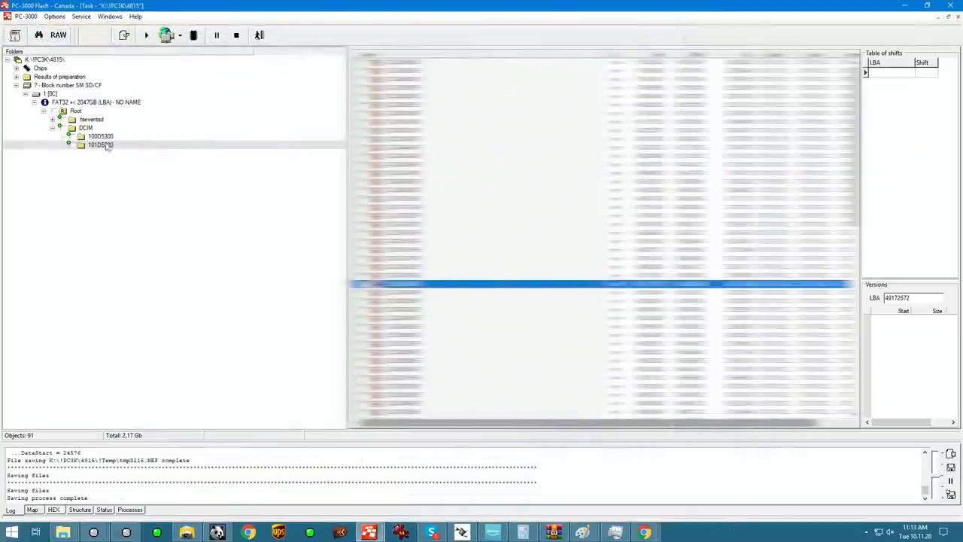
pyautogui.click(100, 136)
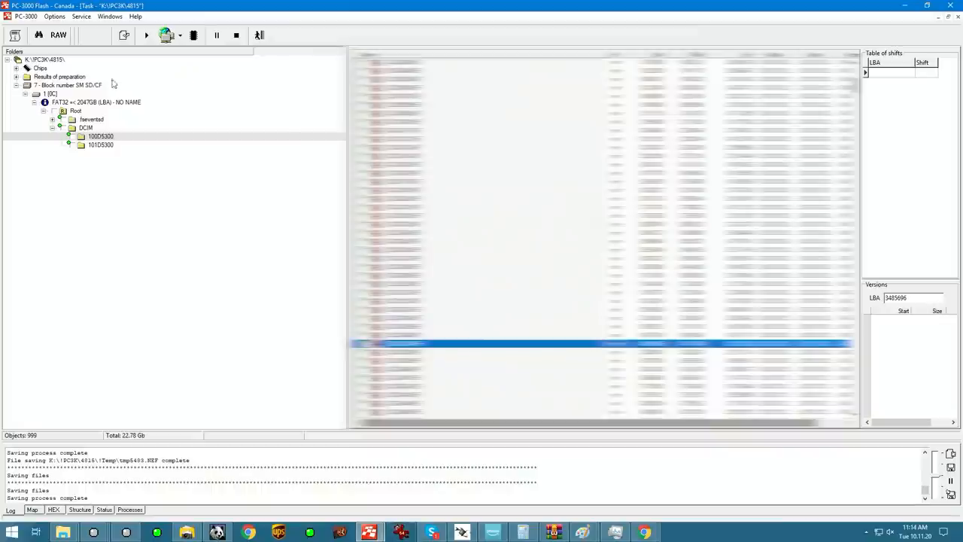
# - Start creating a sector submap using ECC info, confirming the Parameters dialog with OK
pyautogui.rightClick(96, 102)
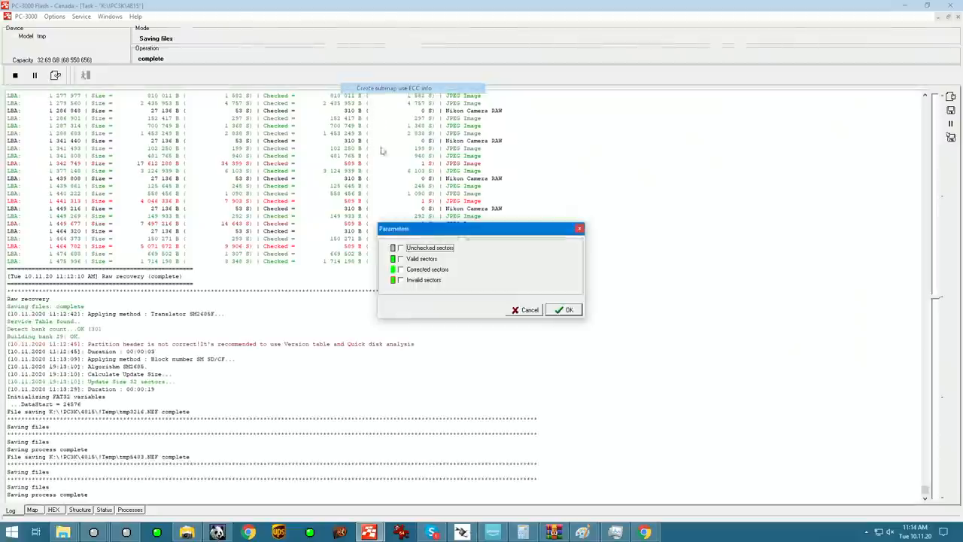
pyautogui.click(564, 309)
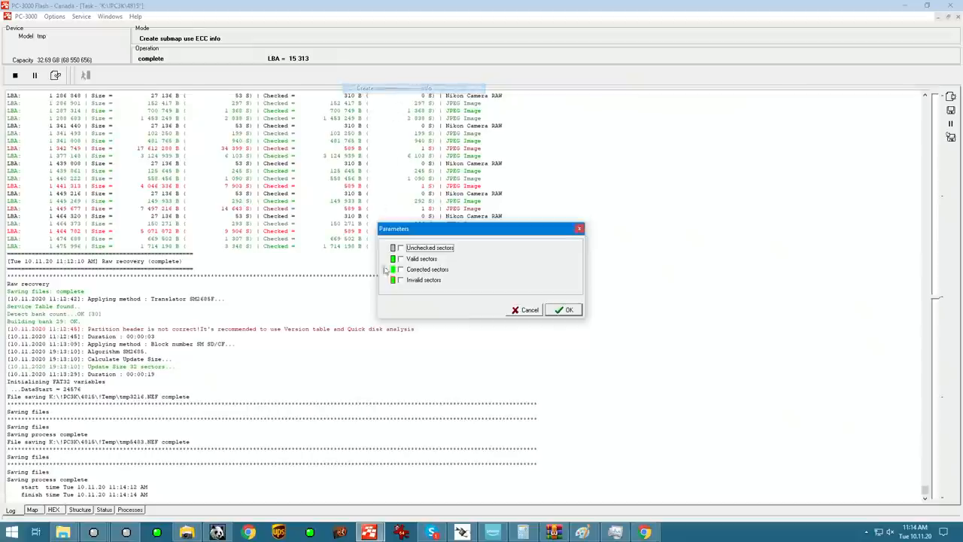
pyautogui.click(563, 309)
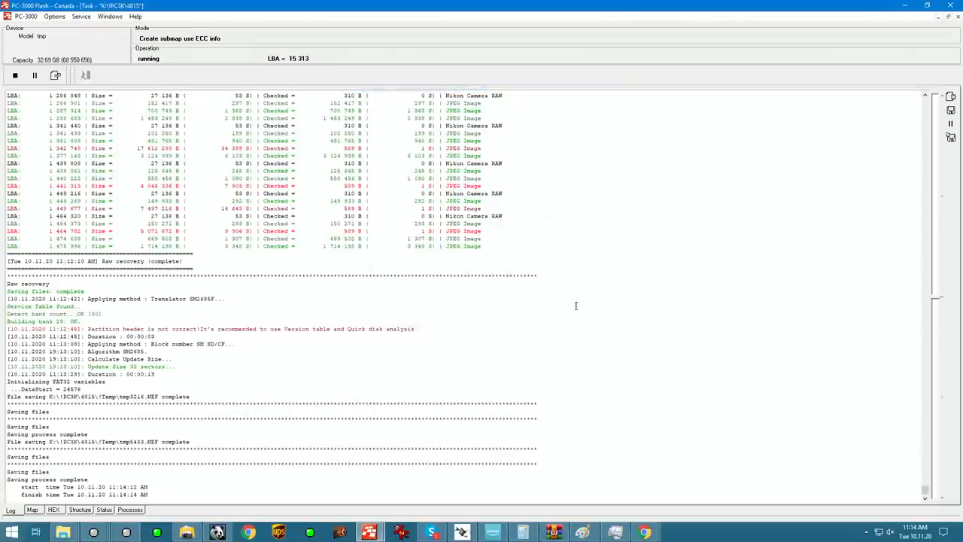